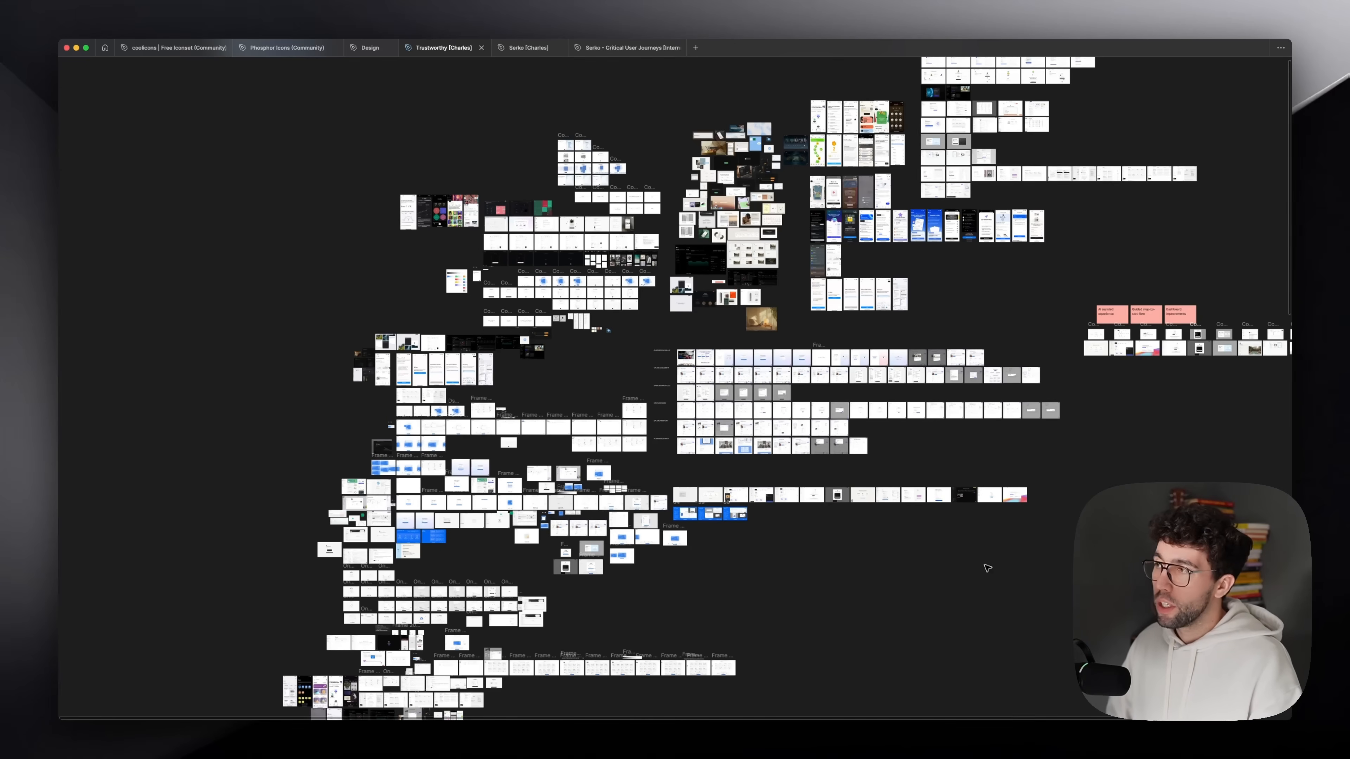
pyautogui.moveTo(727, 472)
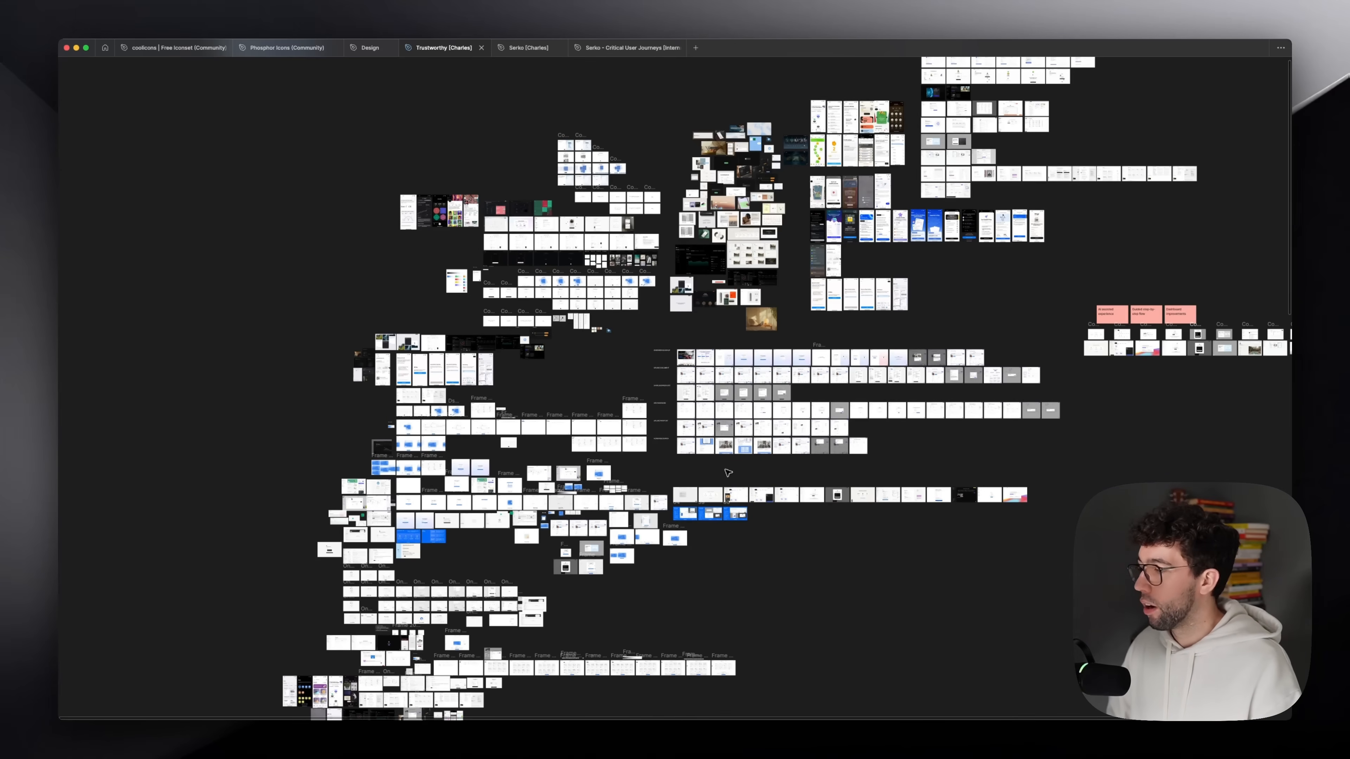
# Move the canvas from the full overview toward the Flow Exploration frame cluster
pyautogui.scroll(-3)
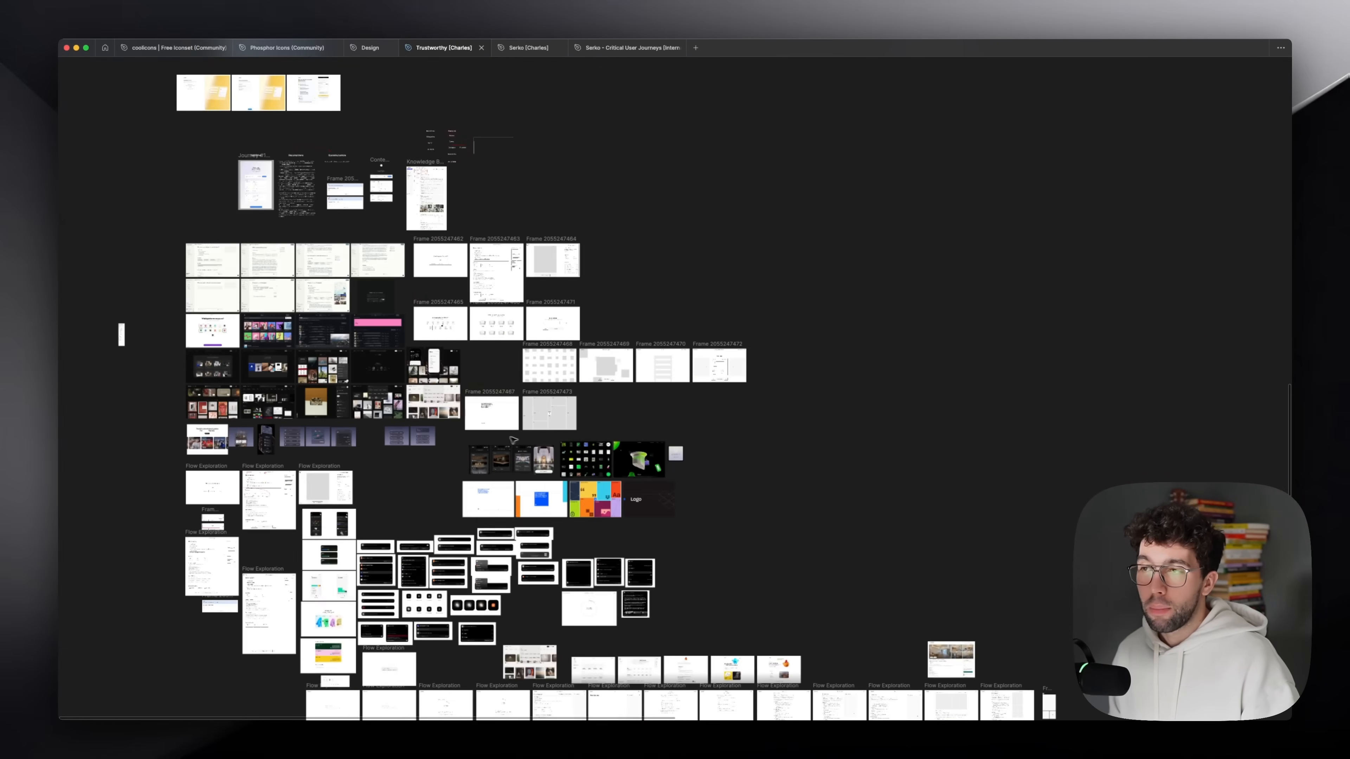
# Pan down the canvas past the dark component variations and rows of Flow Exploration screens, selecting frames along the way
pyautogui.scroll(-3)
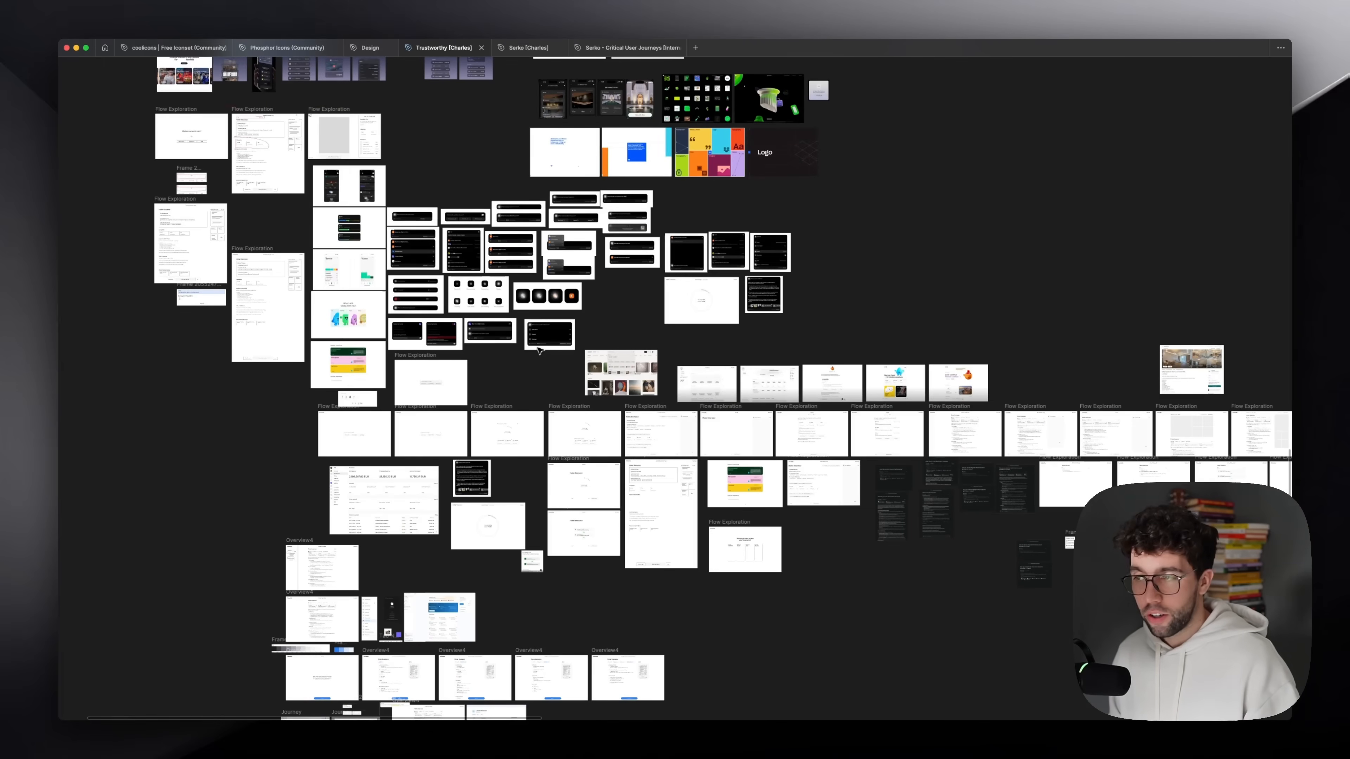
pyautogui.click(549, 334)
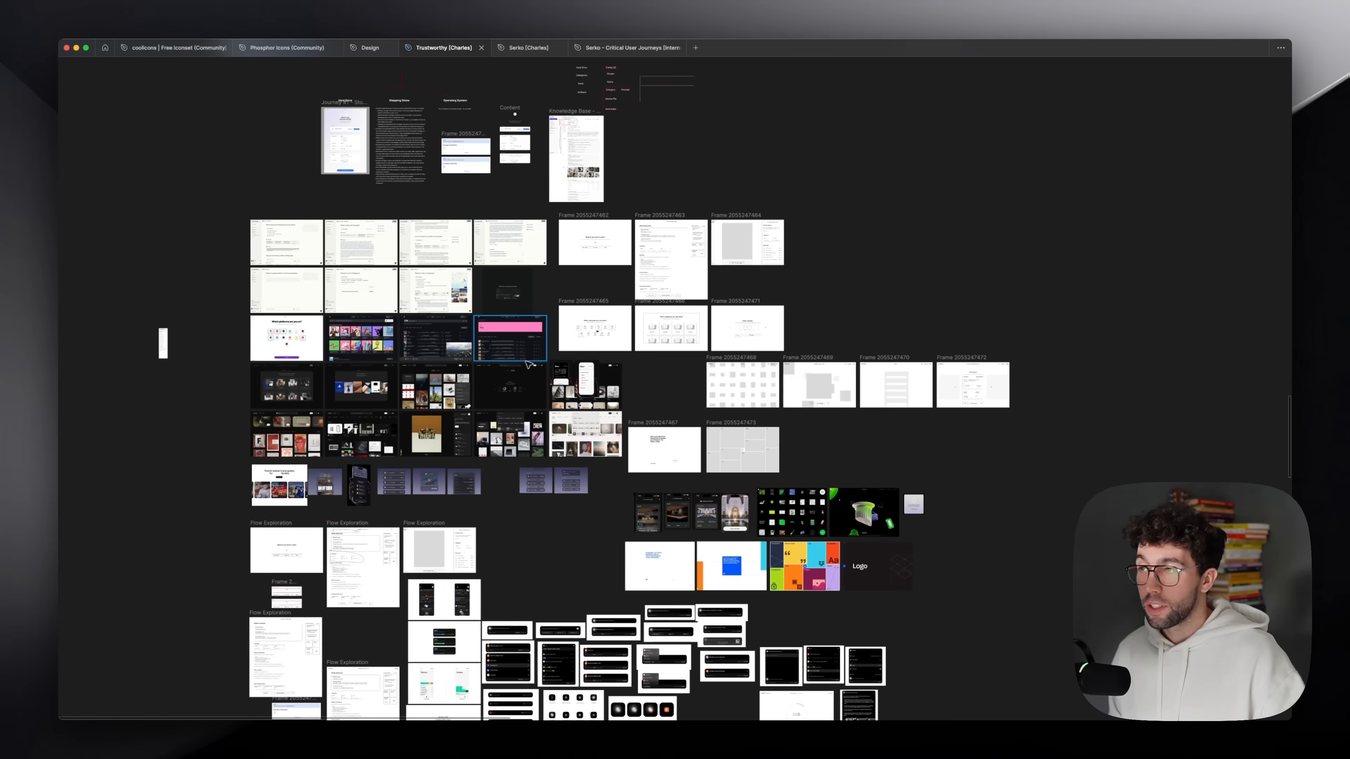
pyautogui.click(510, 386)
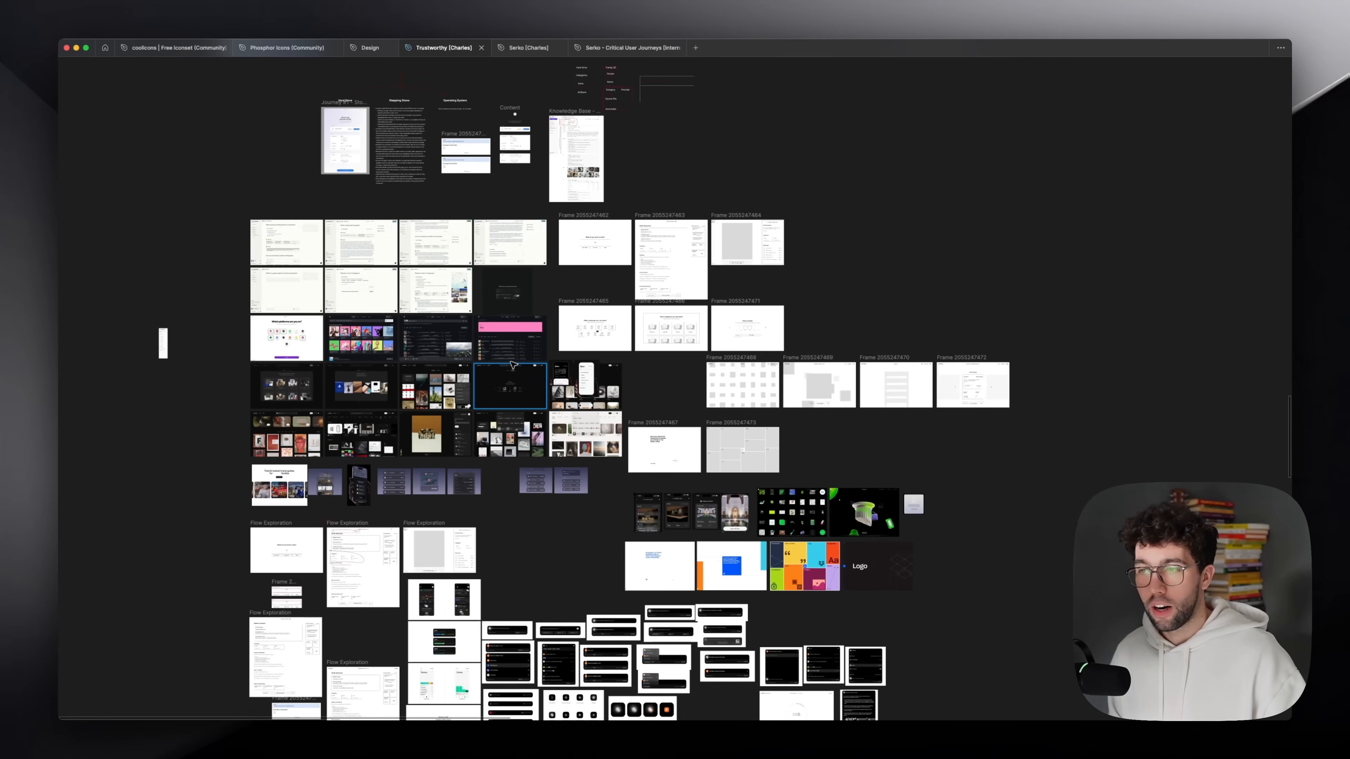
pyautogui.scroll(-3)
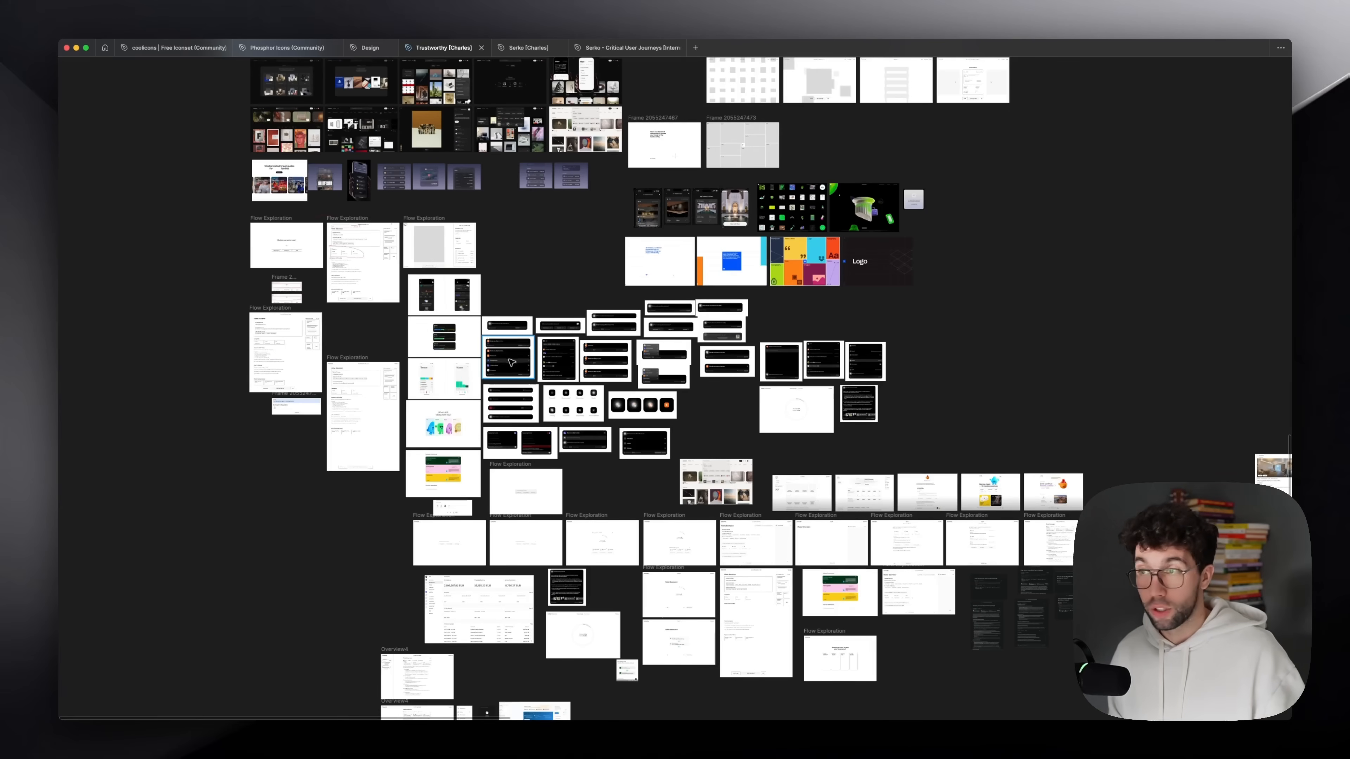
pyautogui.scroll(-3)
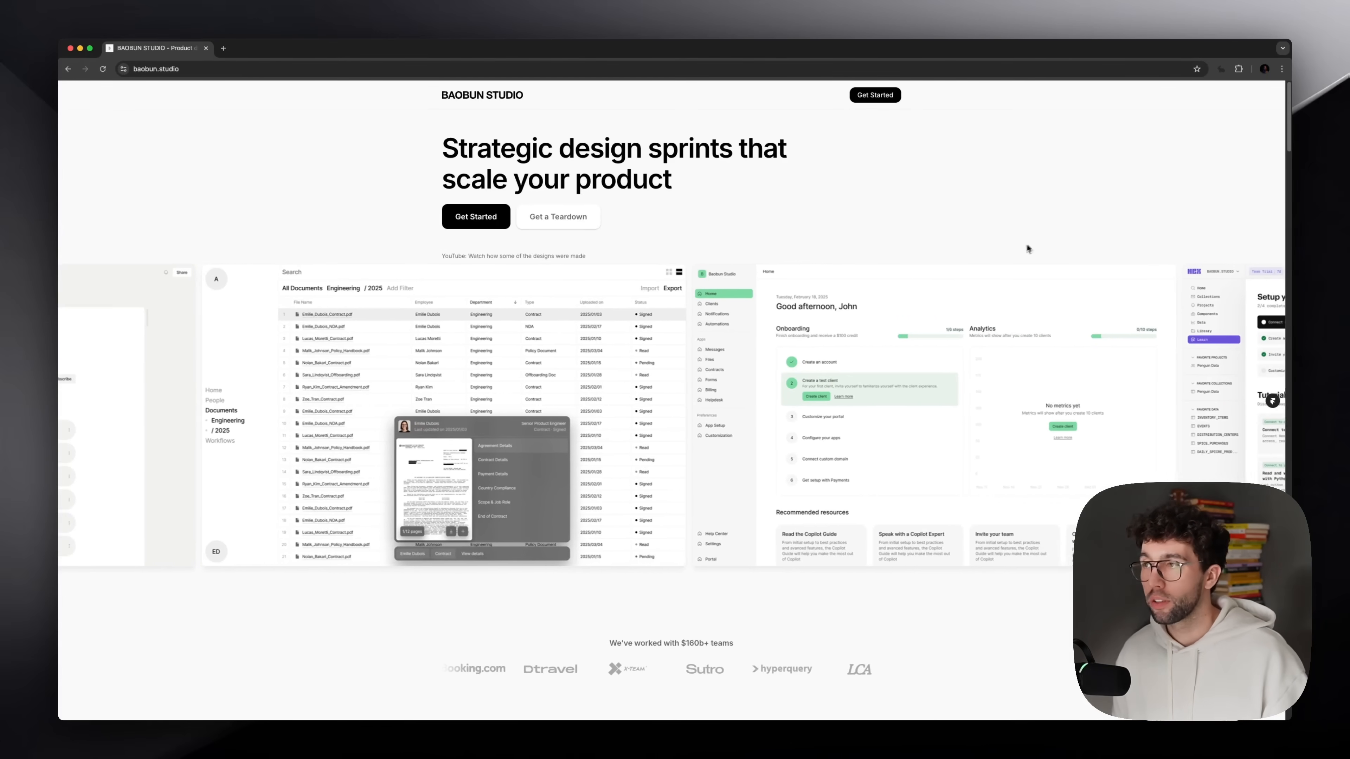
# Scroll the baobun.studio page down to the client testimonials and 'Ready to get started?' steps
pyautogui.scroll(-3)
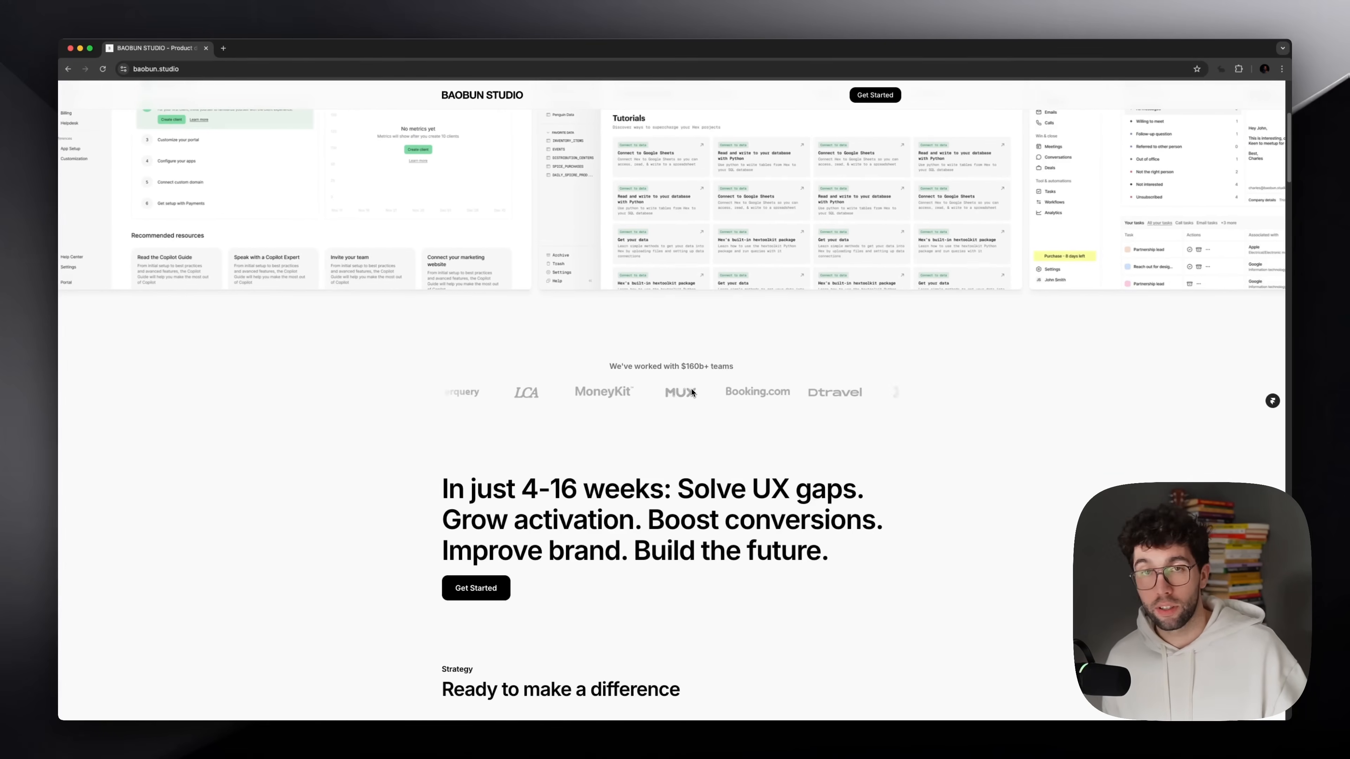
pyautogui.scroll(-3)
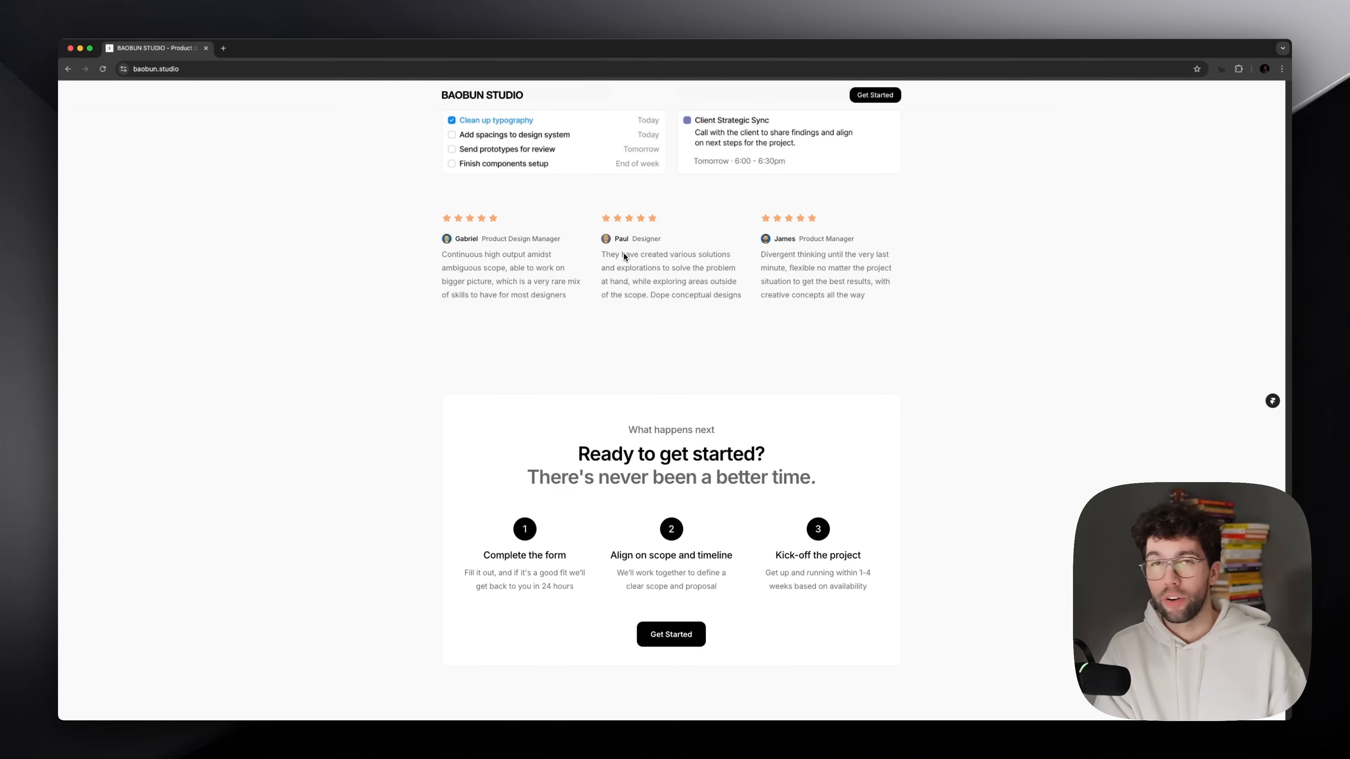
# Switch back to the Figma file showing the Storup frame in the Trustworthy (Charles) tab
pyautogui.click(445, 47)
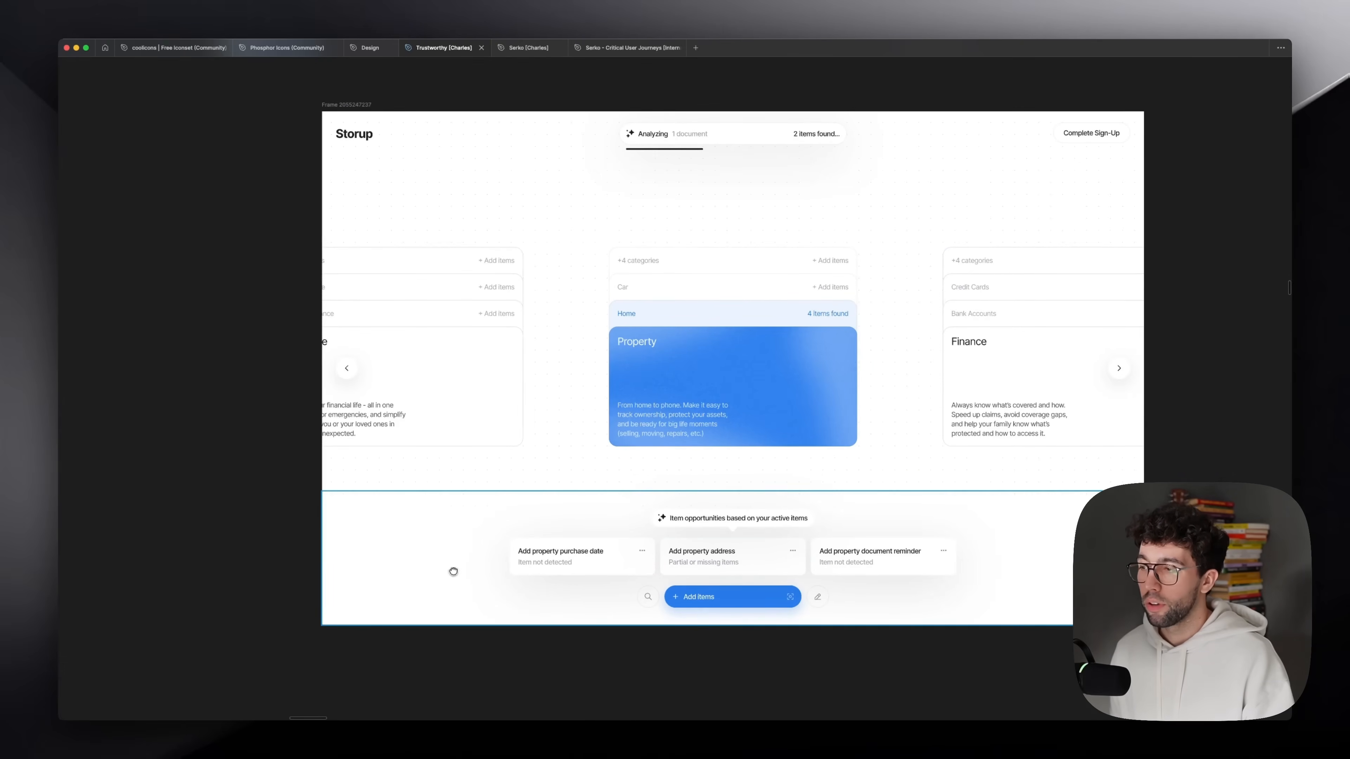
pyautogui.press('shift+1')
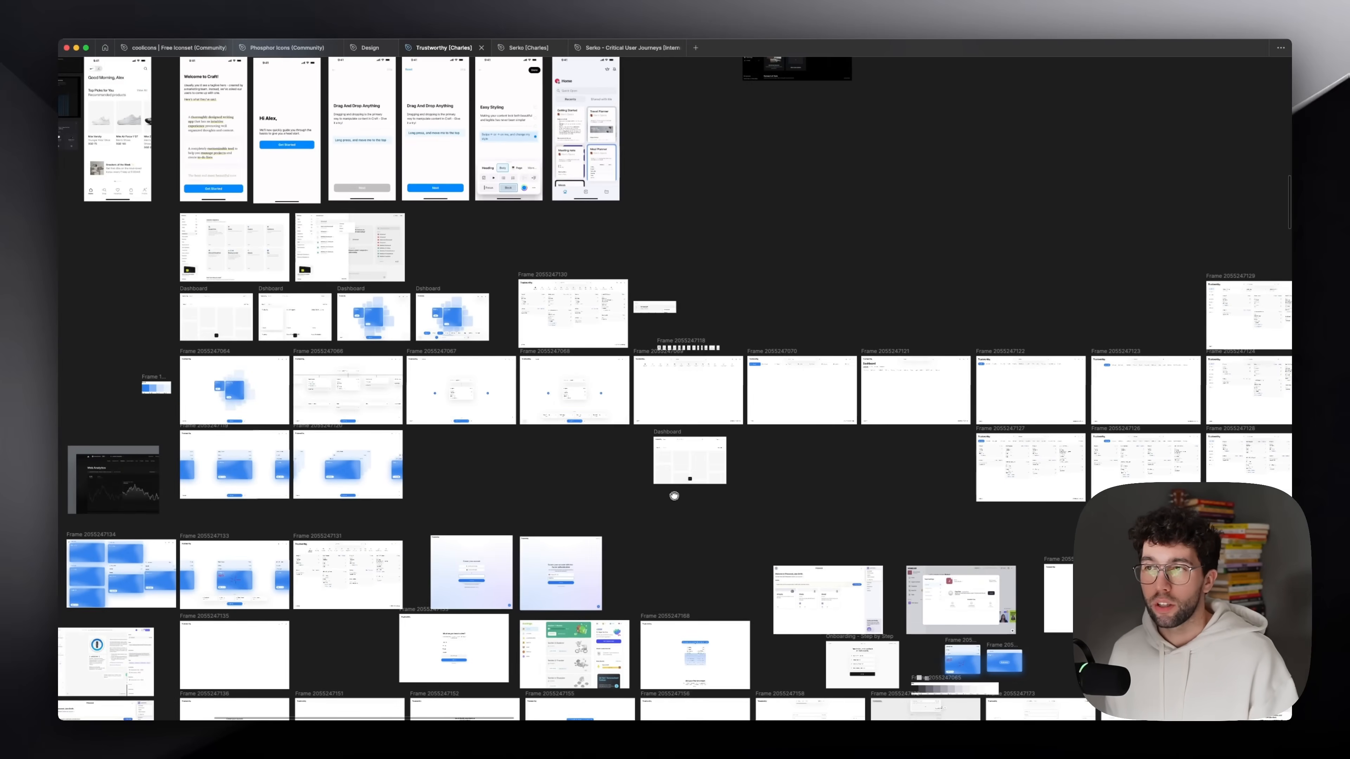
# Reveal the labelled flow rows such as ONBOARDING/SIGNUP and UPLOAD DOCUMENT on the canvas
pyautogui.scroll(-3)
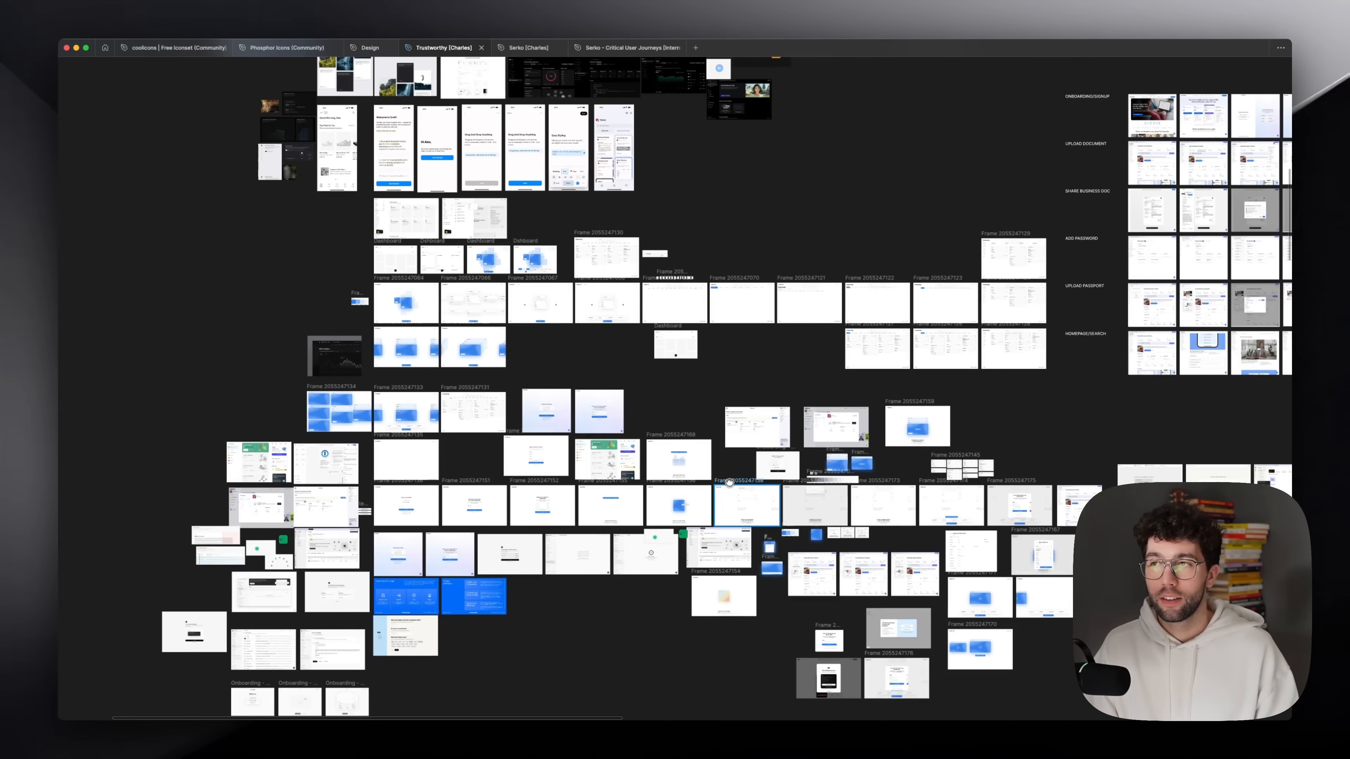